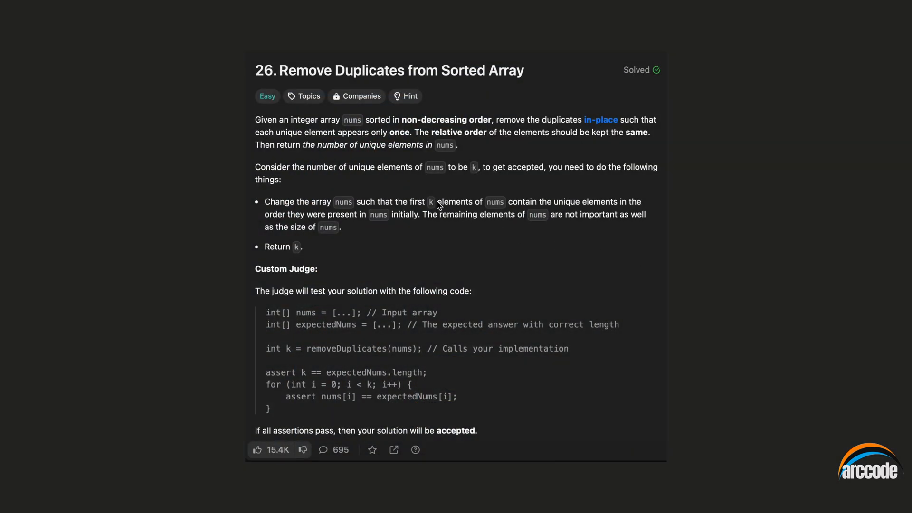
mouse_move(326, 132)
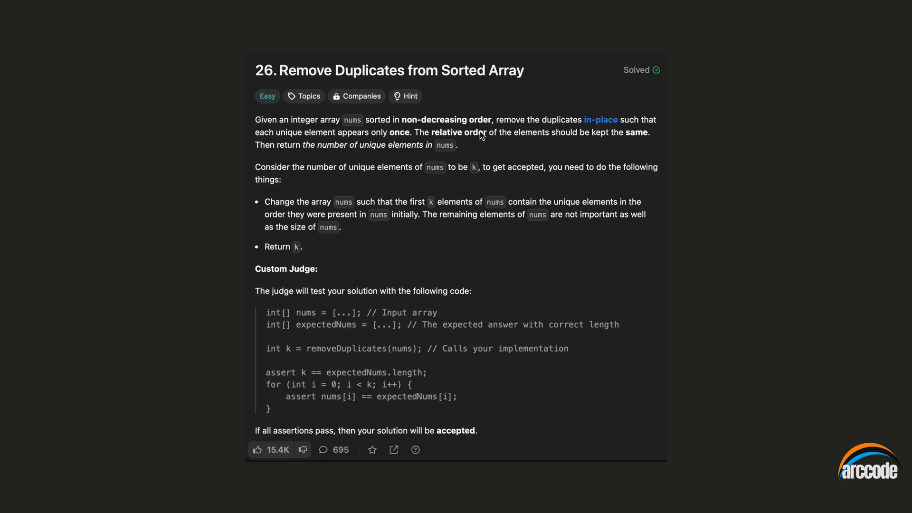
mouse_move(504, 151)
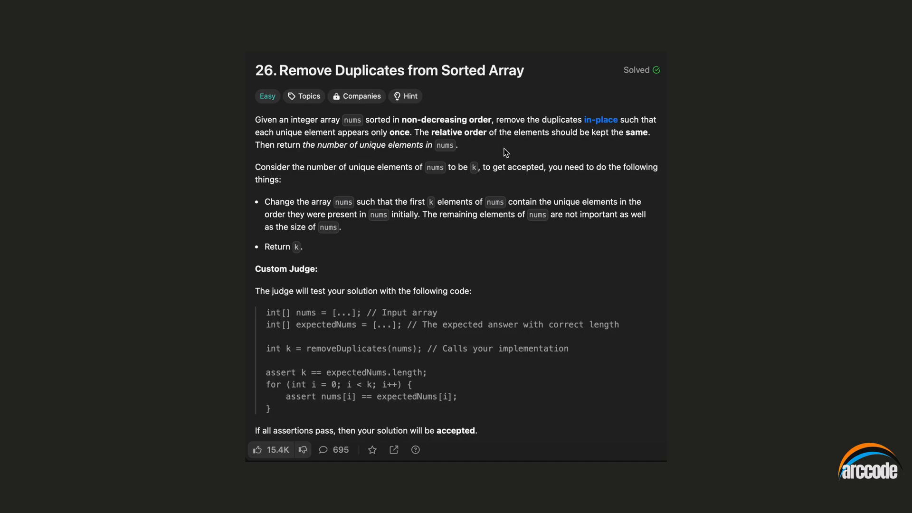
mouse_move(480, 157)
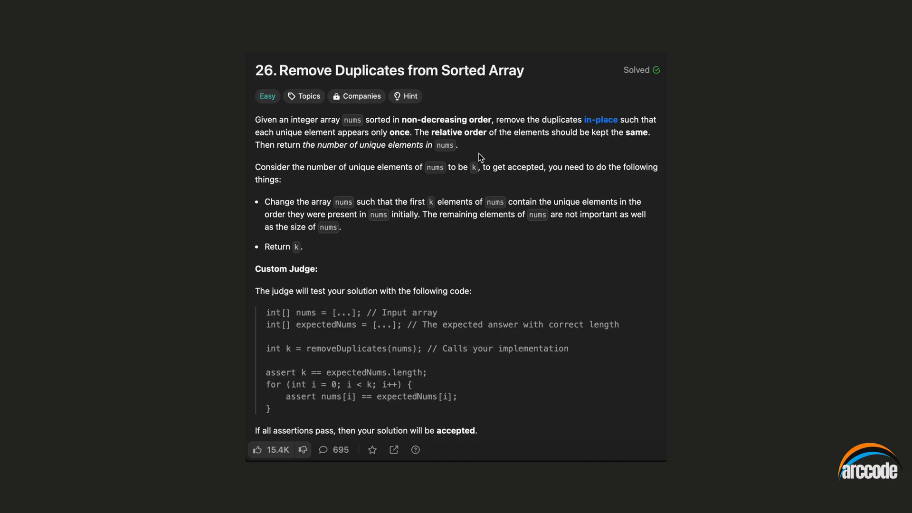
mouse_move(457, 160)
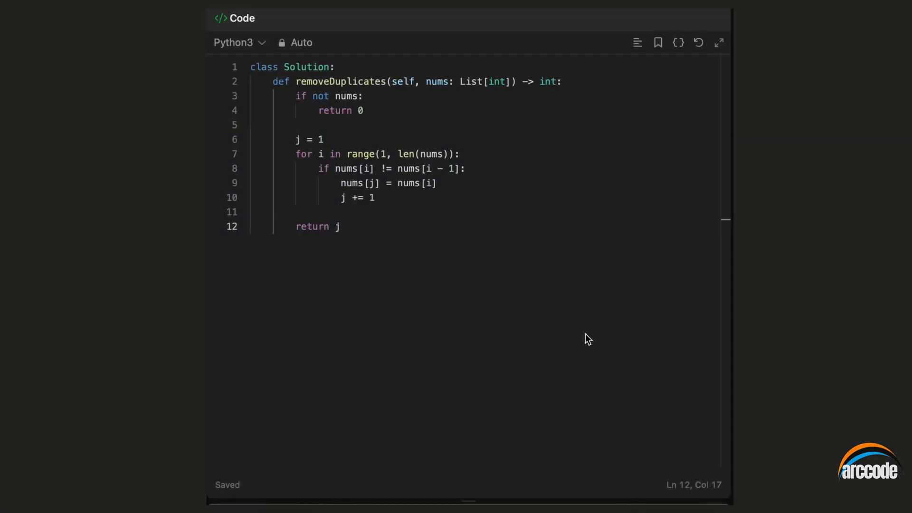
mouse_move(608, 331)
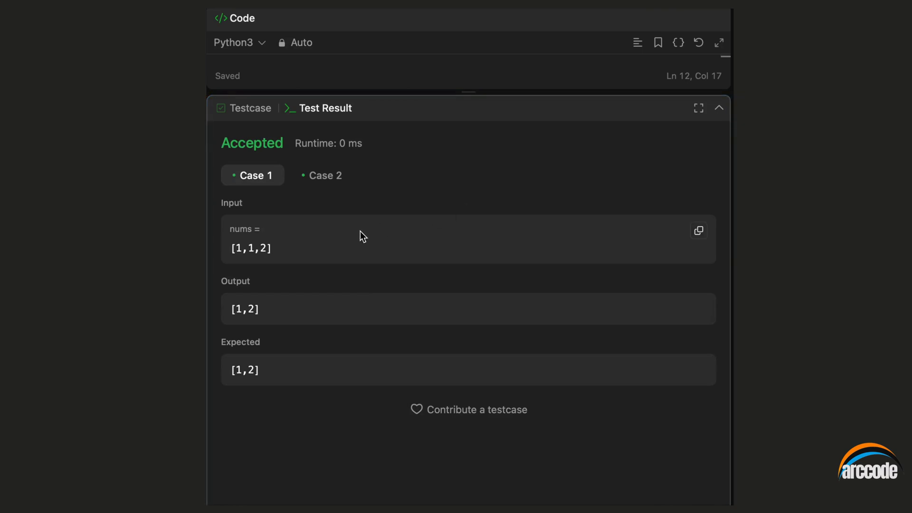
mouse_move(343, 205)
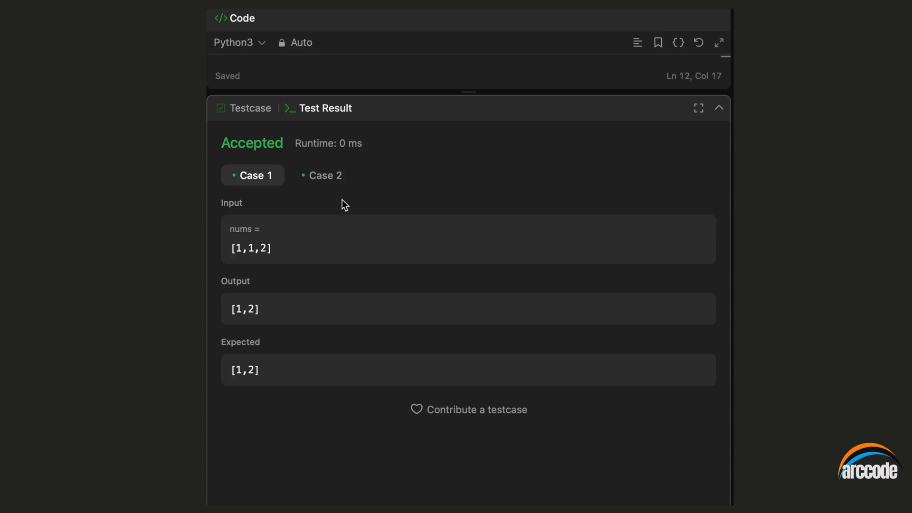
Step: View Case 2 result: [0,0,1,1,1,2,2,3,3,4] yields [0,1,2,3,4], matching expected
left_click(322, 175)
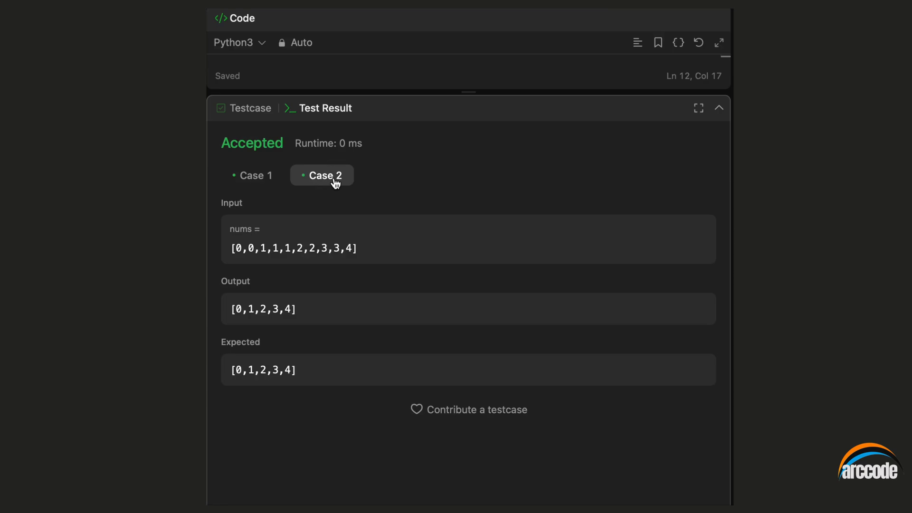
mouse_move(335, 211)
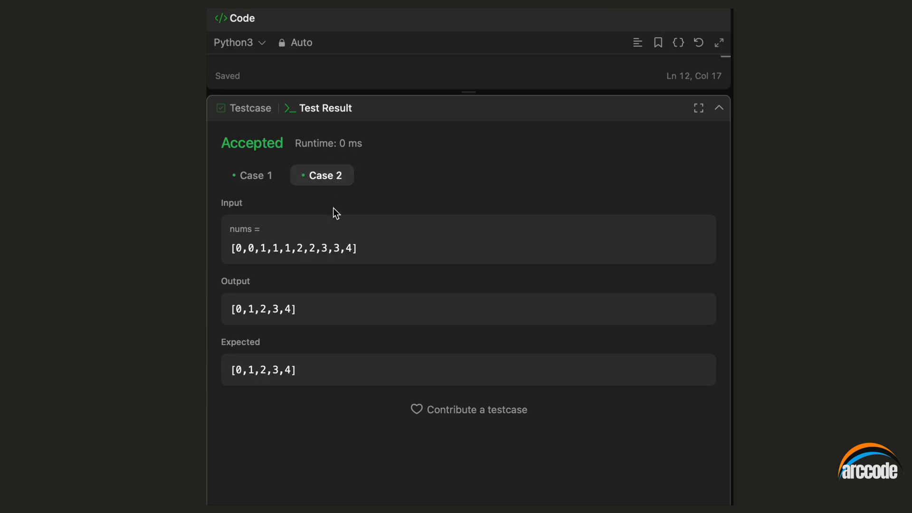
mouse_move(340, 390)
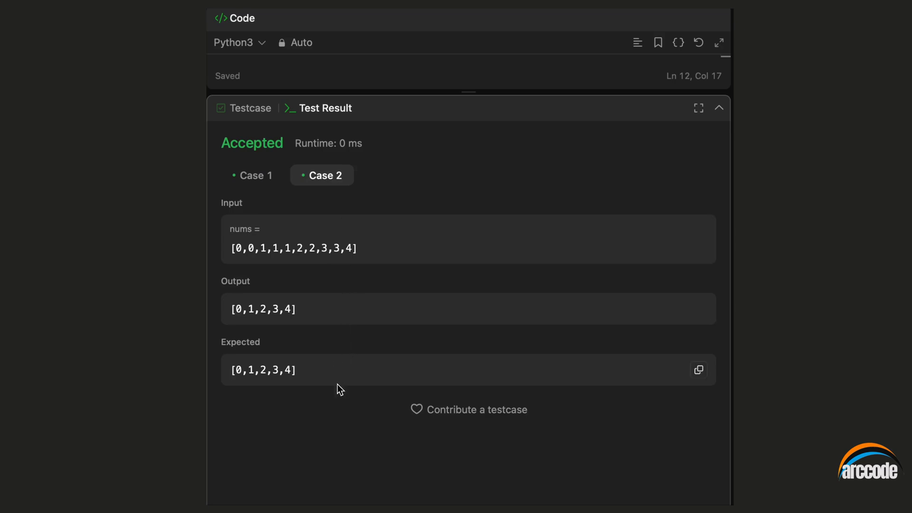